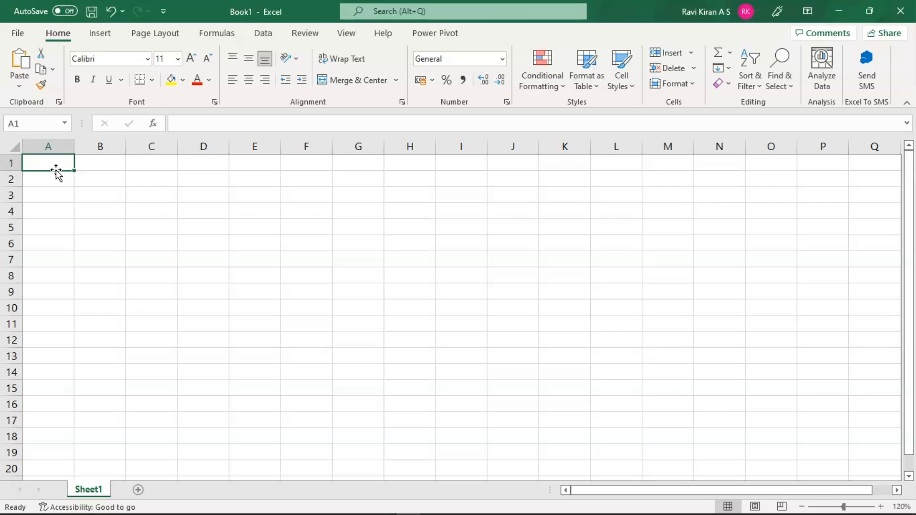
Step: Clear the earlier entries from column A and enter 1 and 2 in A1 and A2
{"action": "type", "text": "1"}
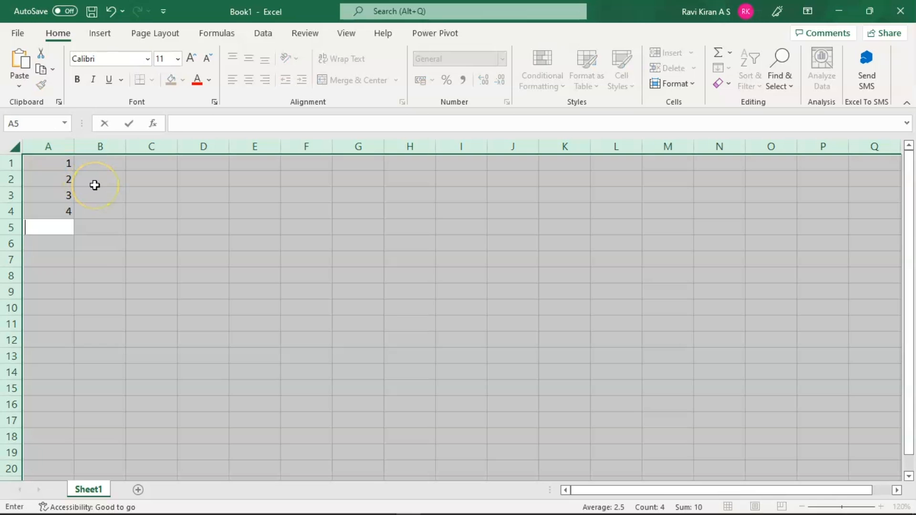
{"action": "left_click", "coordinate": [48, 163]}
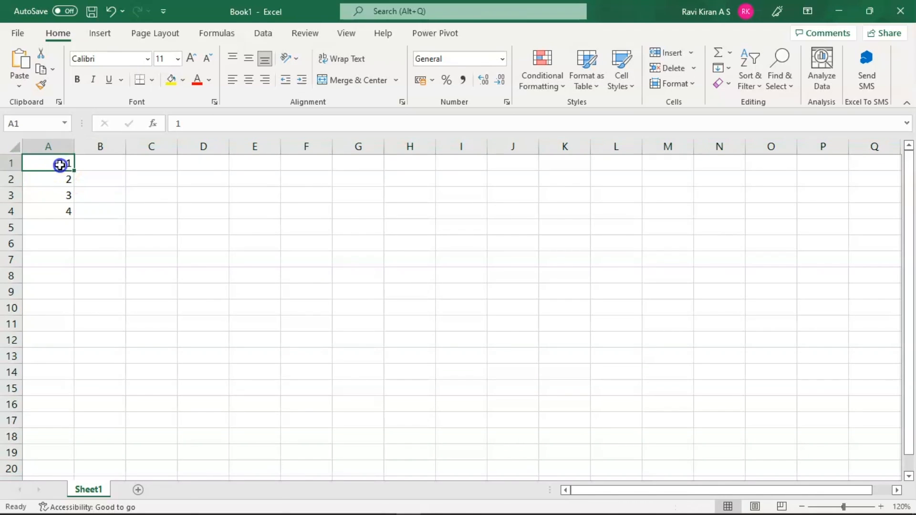
{"action": "key", "text": "Delete"}
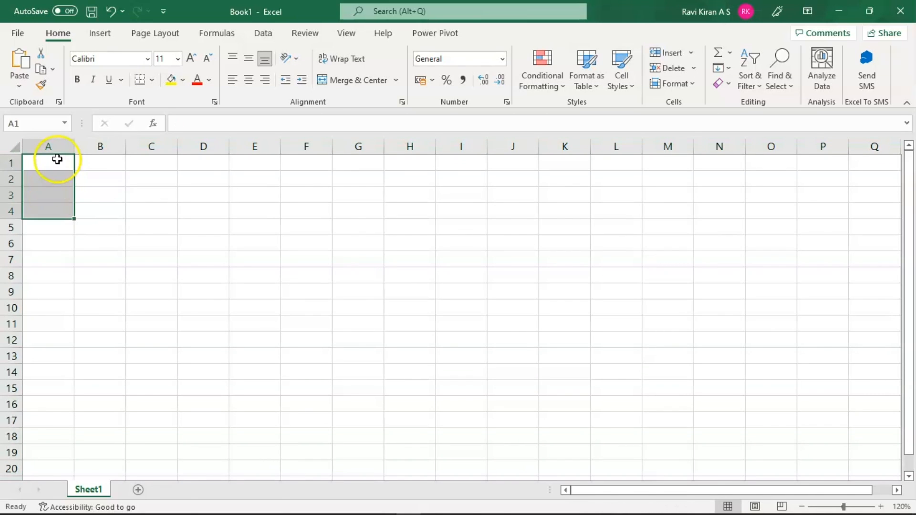
{"action": "type", "text": "1"}
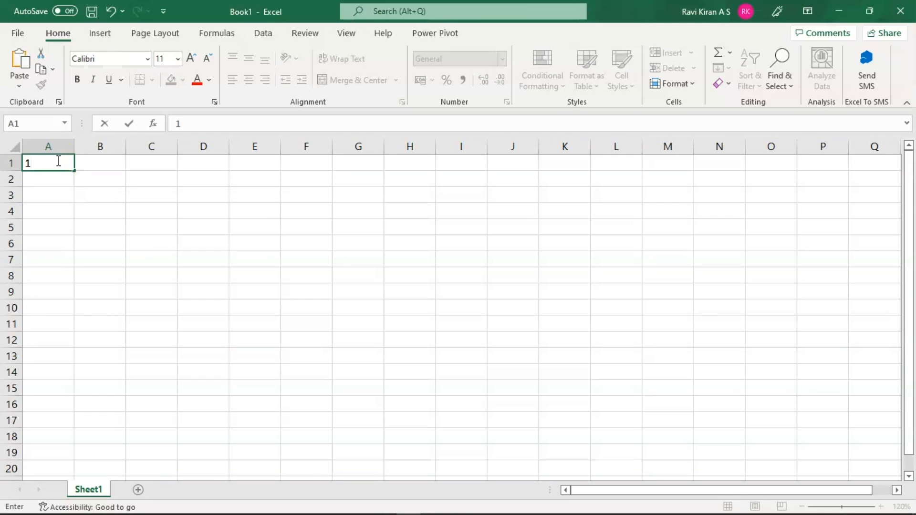
{"action": "type", "text": "2"}
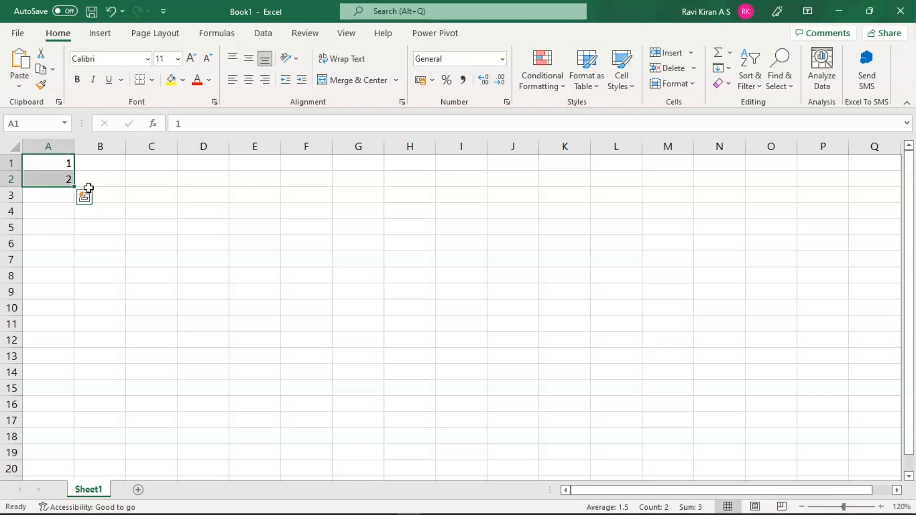
{"action": "mouse_move", "coordinate": [76, 186]}
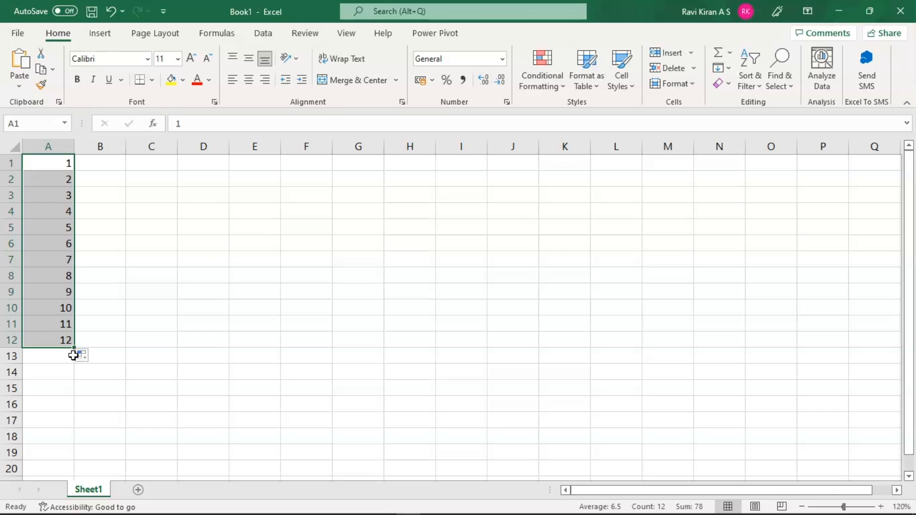
{"action": "mouse_move", "coordinate": [146, 168]}
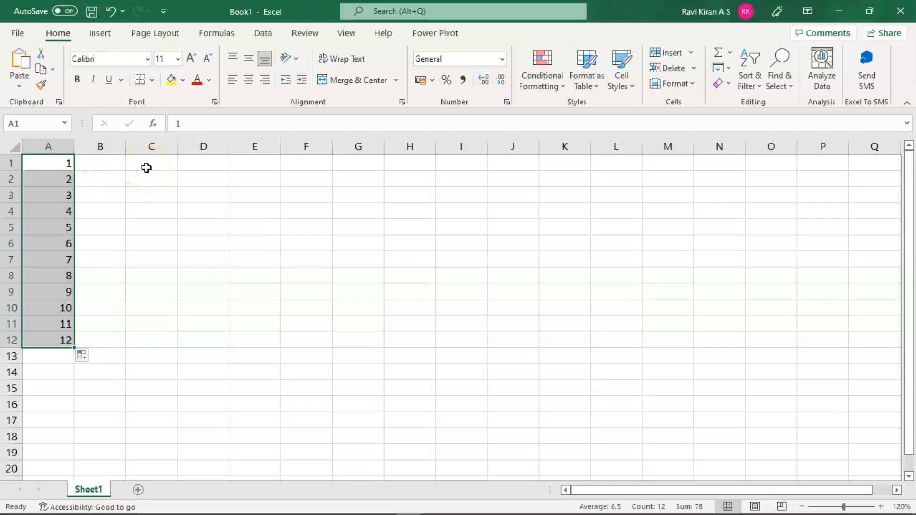
Step: Enter 1 in C1, fill down to C12, and choose Fill Series to get 1–12
{"action": "left_click", "coordinate": [152, 163]}
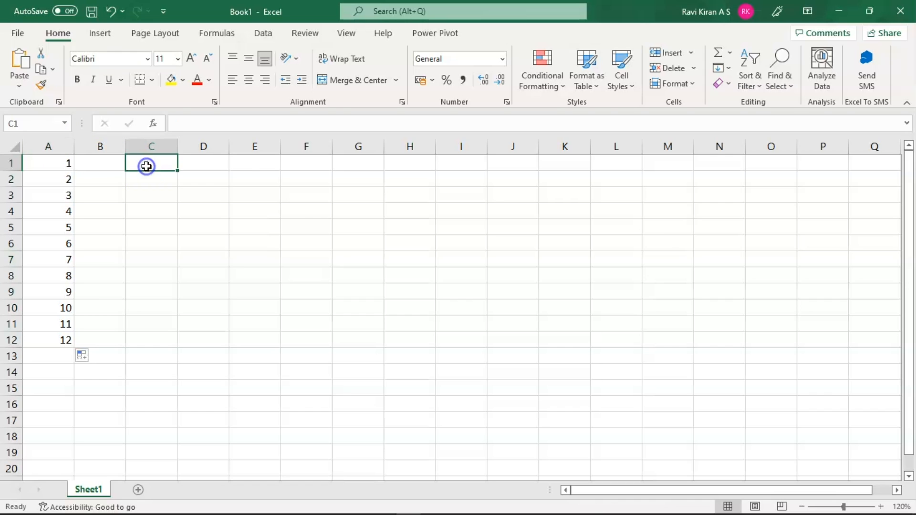
{"action": "type", "text": "1"}
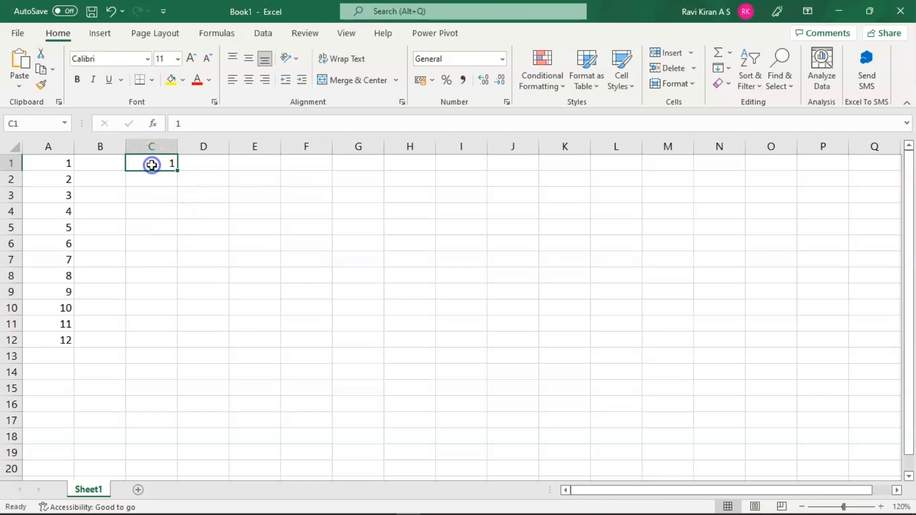
{"action": "left_click_drag", "start_coordinate": [151, 164], "coordinate": [151, 236]}
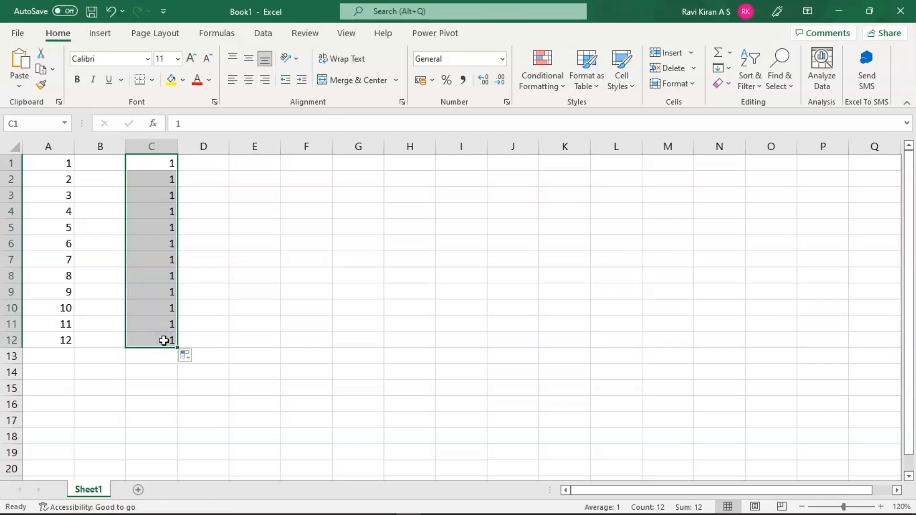
{"action": "mouse_move", "coordinate": [186, 355]}
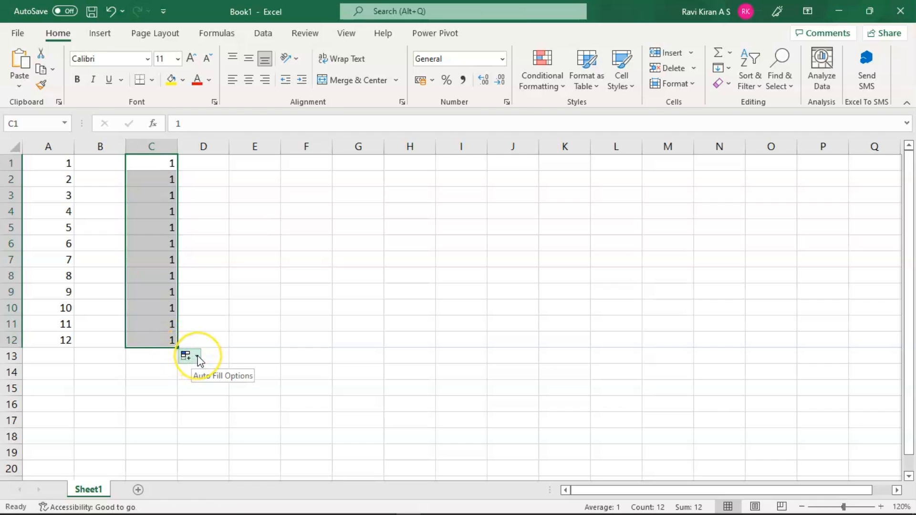
{"action": "left_click", "coordinate": [187, 356]}
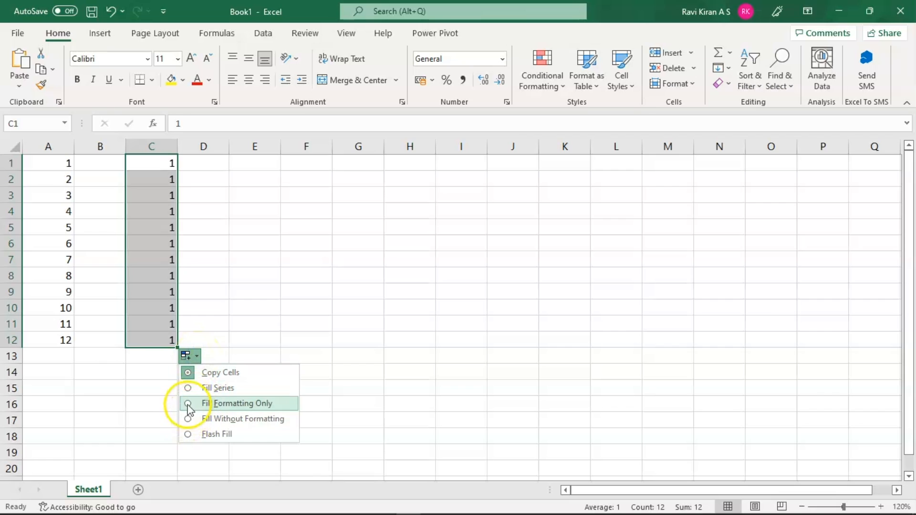
{"action": "left_click", "coordinate": [218, 387]}
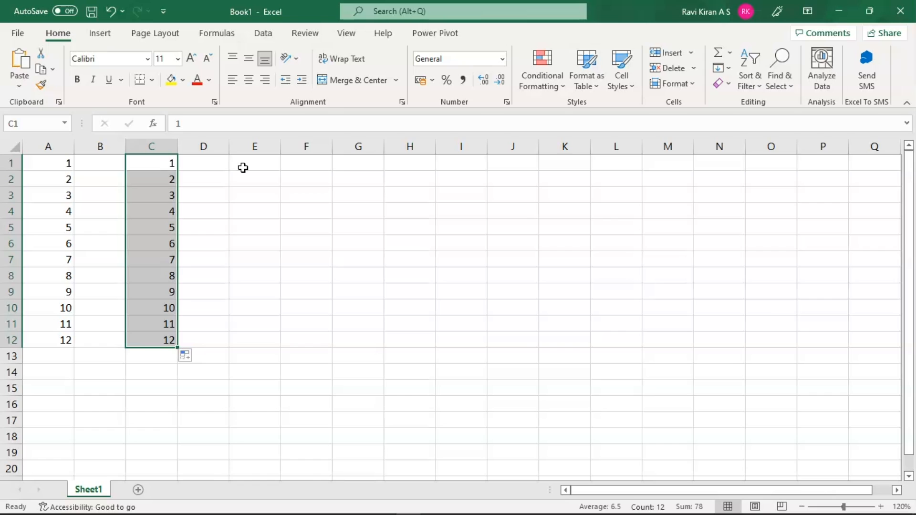
{"action": "mouse_move", "coordinate": [246, 165]}
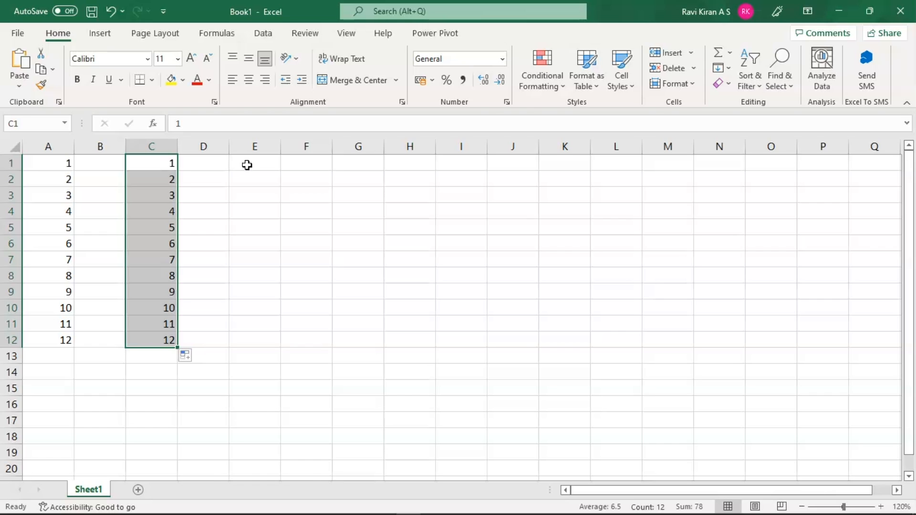
Step: Enter Monday in E1 and fill down to E7 to list Monday through Sunday
{"action": "left_click", "coordinate": [254, 163]}
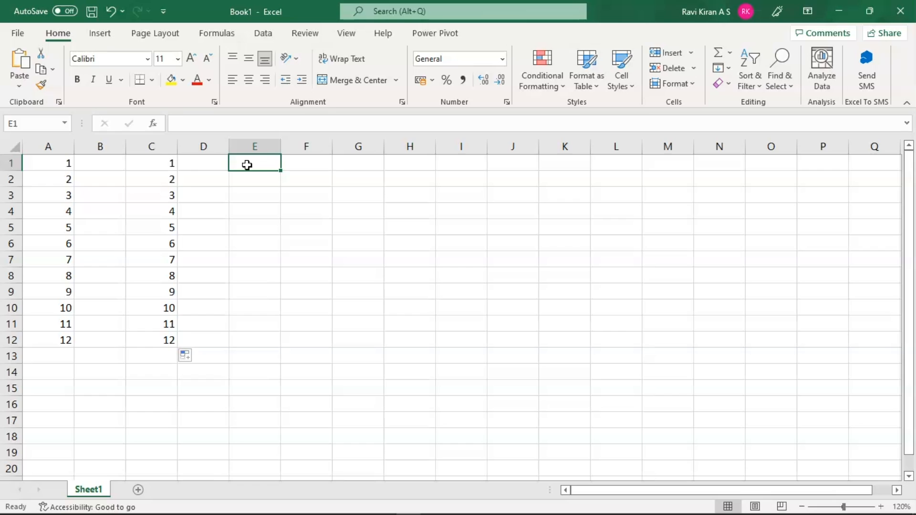
{"action": "type", "text": "Mond"}
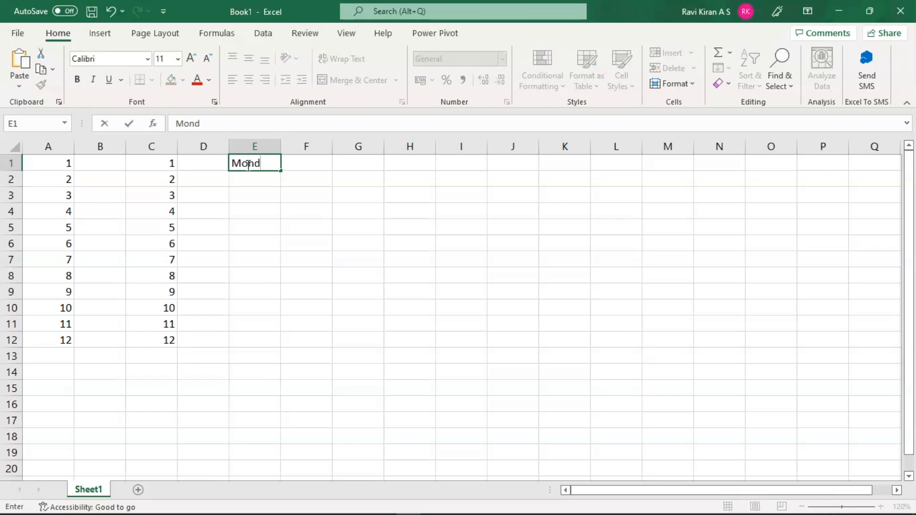
{"action": "type", "text": "ay"}
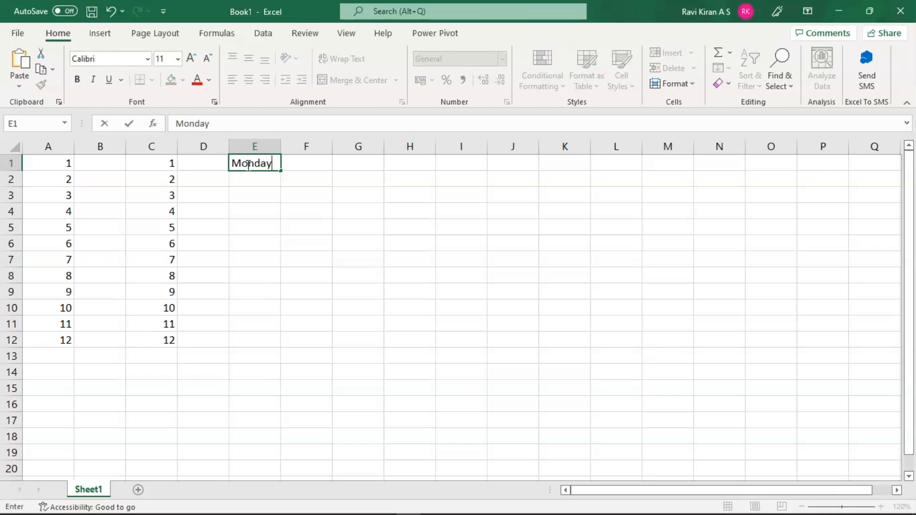
{"action": "mouse_move", "coordinate": [282, 172]}
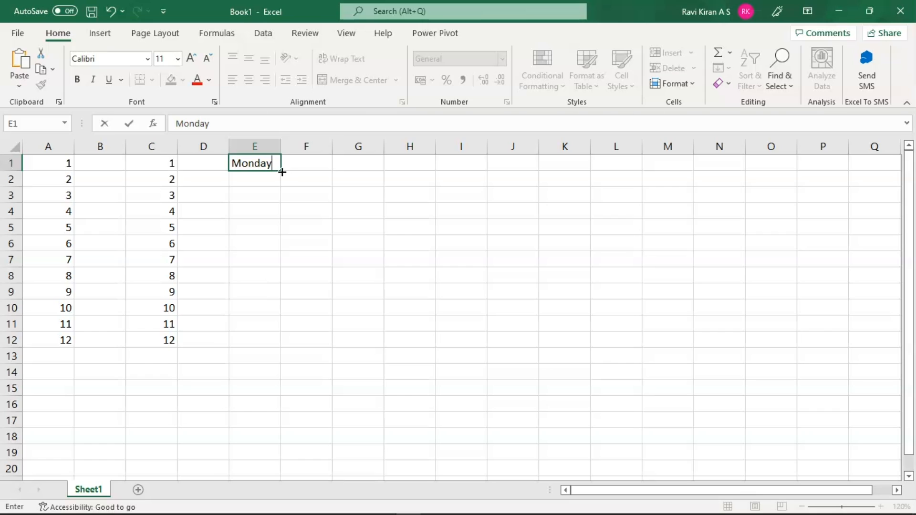
{"action": "left_click_drag", "start_coordinate": [281, 170], "coordinate": [270, 213]}
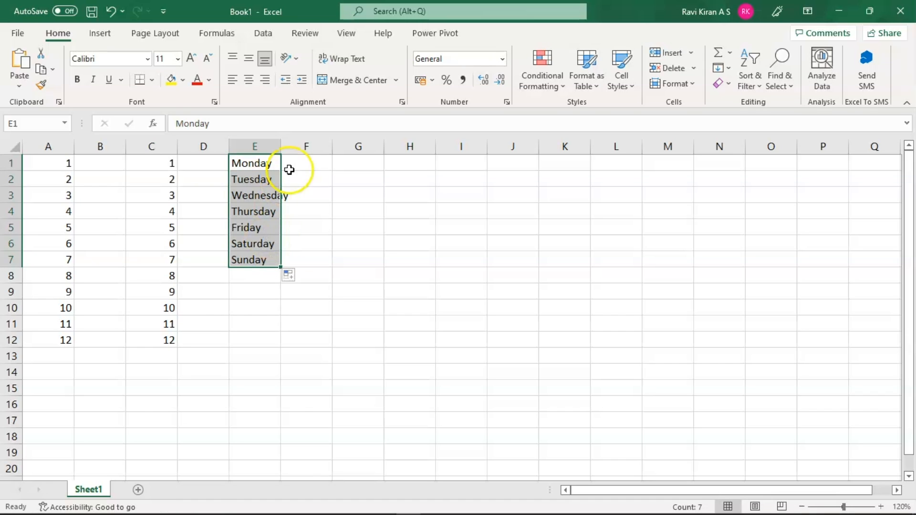
Step: Enter Jan in G1 and fill down to list Jan through Dec
{"action": "left_click", "coordinate": [371, 163]}
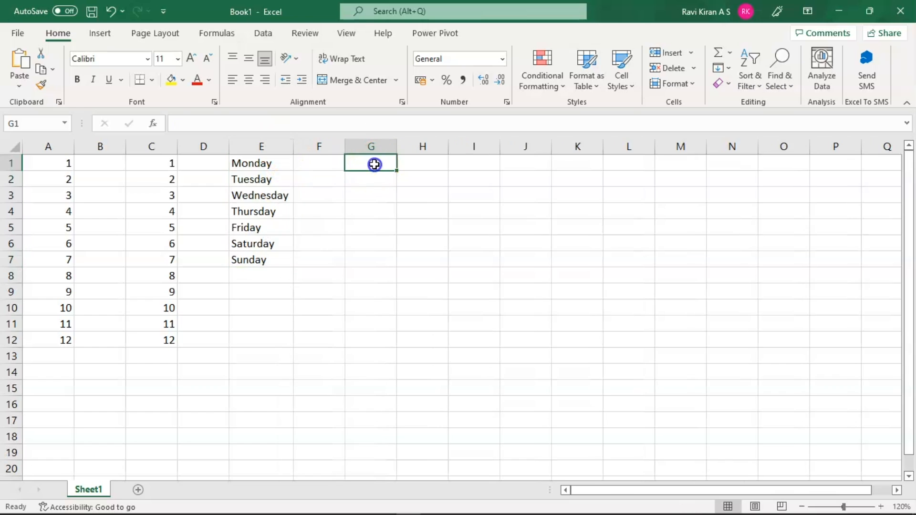
{"action": "type", "text": "Jan"}
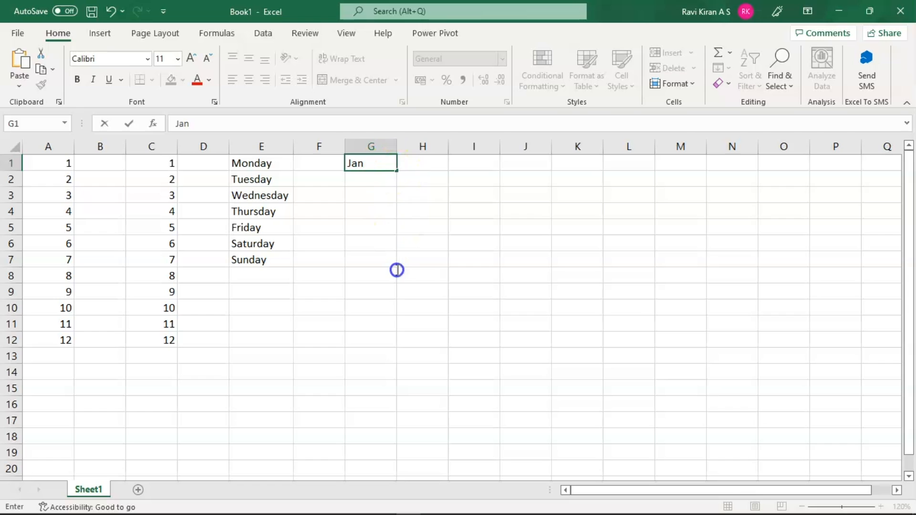
{"action": "double_click", "coordinate": [371, 163]}
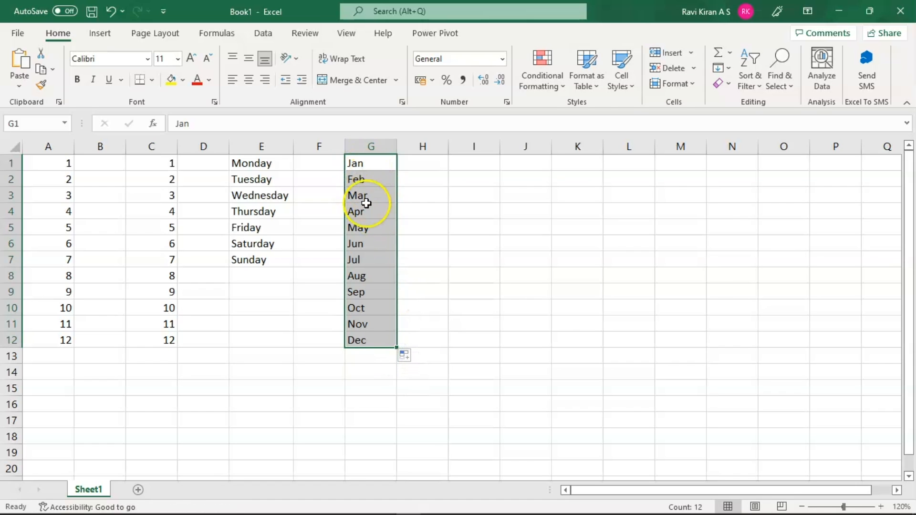
Step: Enter January in I1 and fill down to list January through December
{"action": "left_click", "coordinate": [473, 163]}
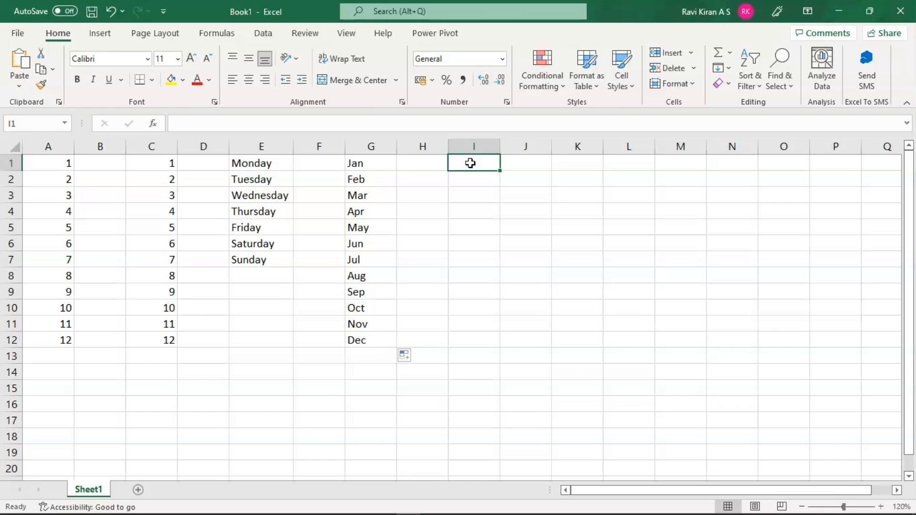
{"action": "type", "text": "Jan"}
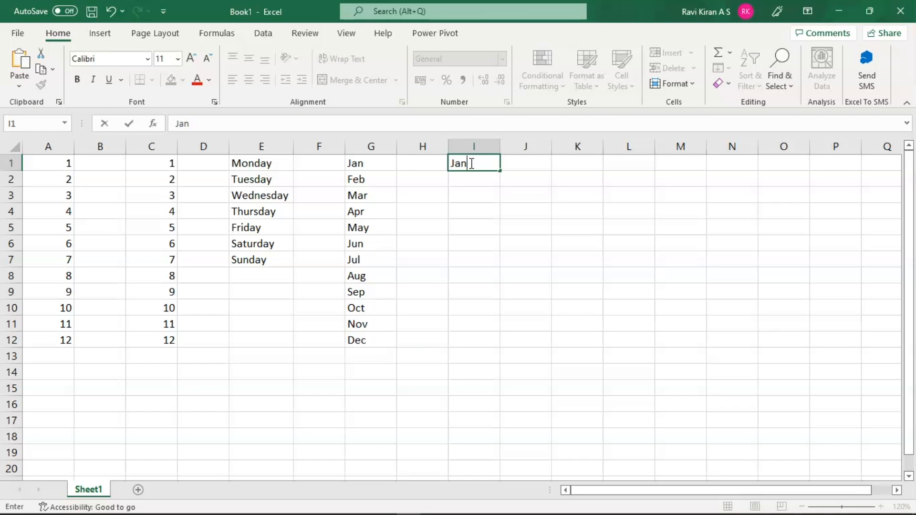
{"action": "type", "text": "uar"}
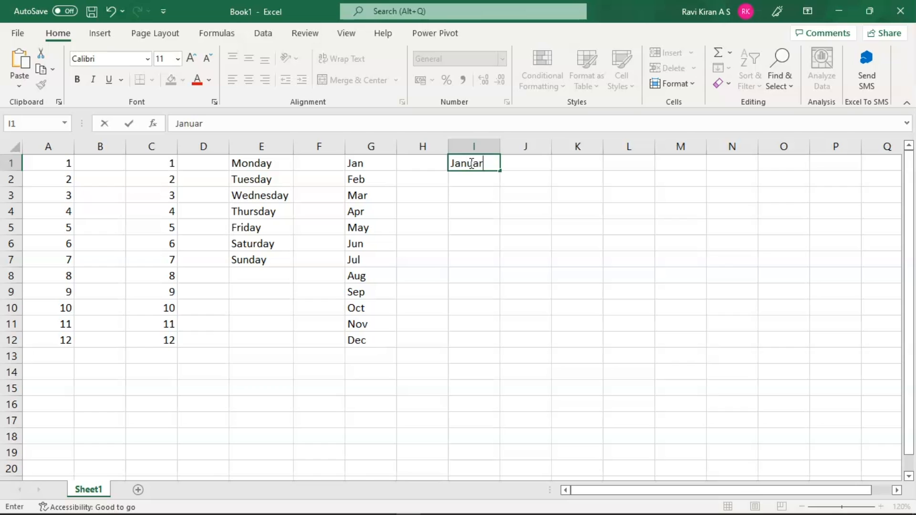
{"action": "left_click", "coordinate": [577, 210]}
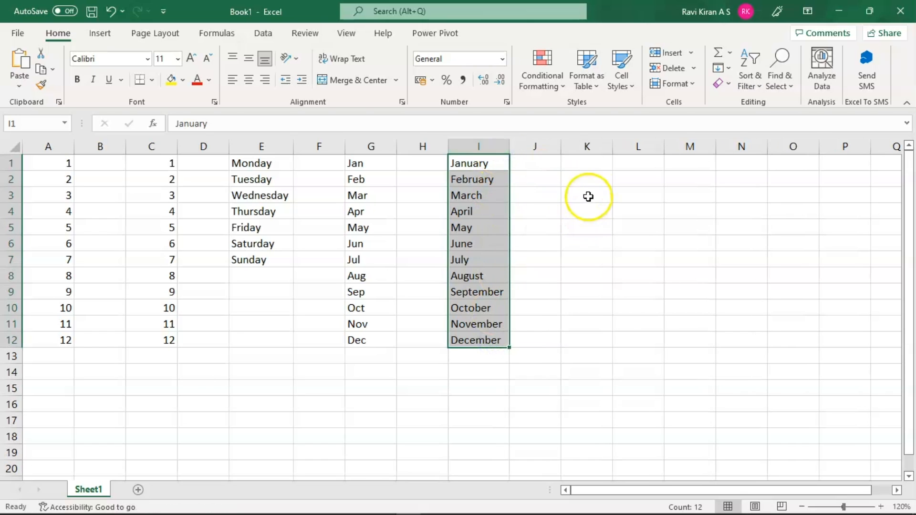
Step: Enter the starting date 1/1/2022 in cell K1
{"action": "left_click", "coordinate": [587, 162]}
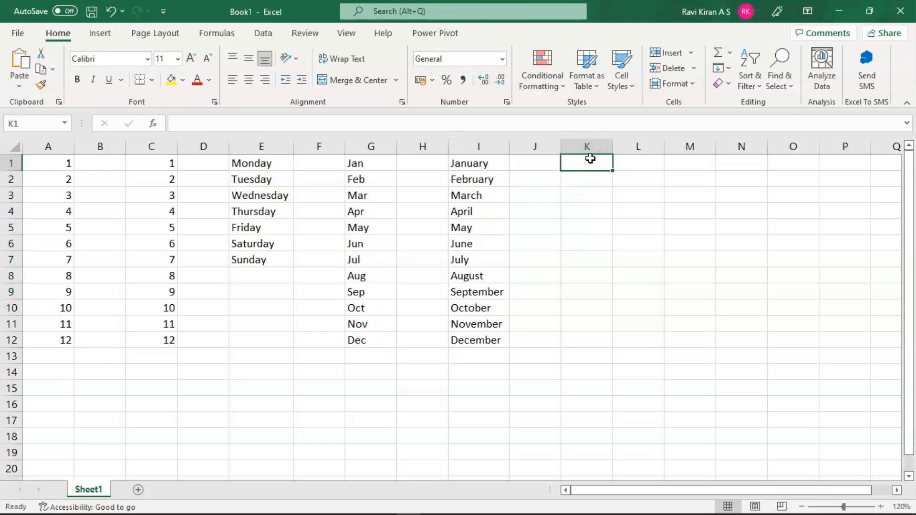
{"action": "type", "text": "1/1"}
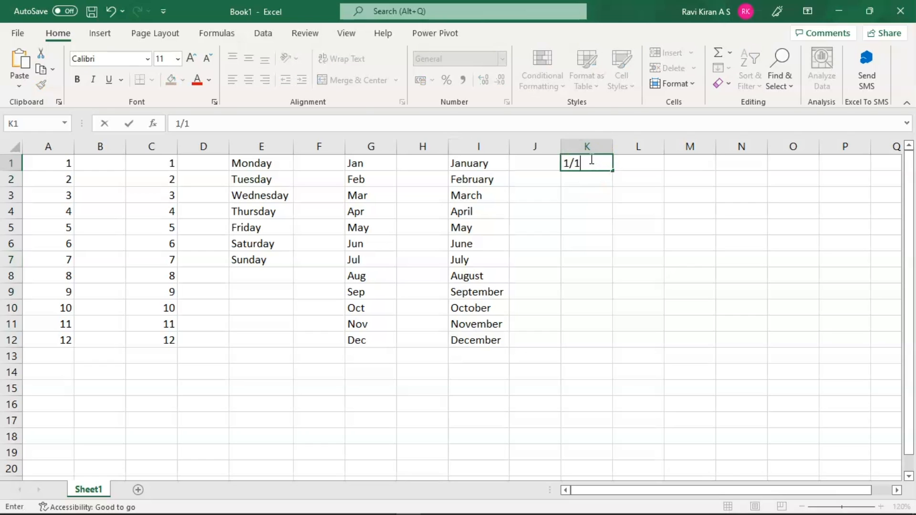
{"action": "type", "text": "/2022"}
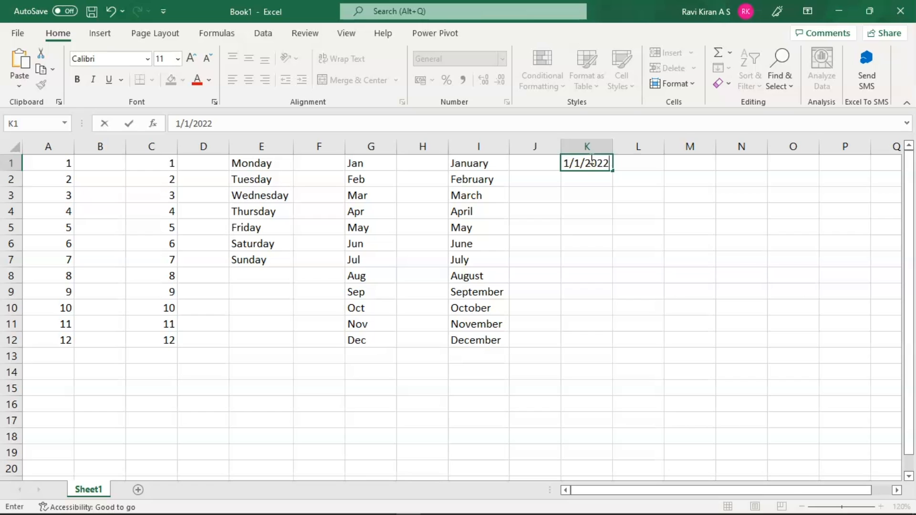
{"action": "mouse_move", "coordinate": [614, 169]}
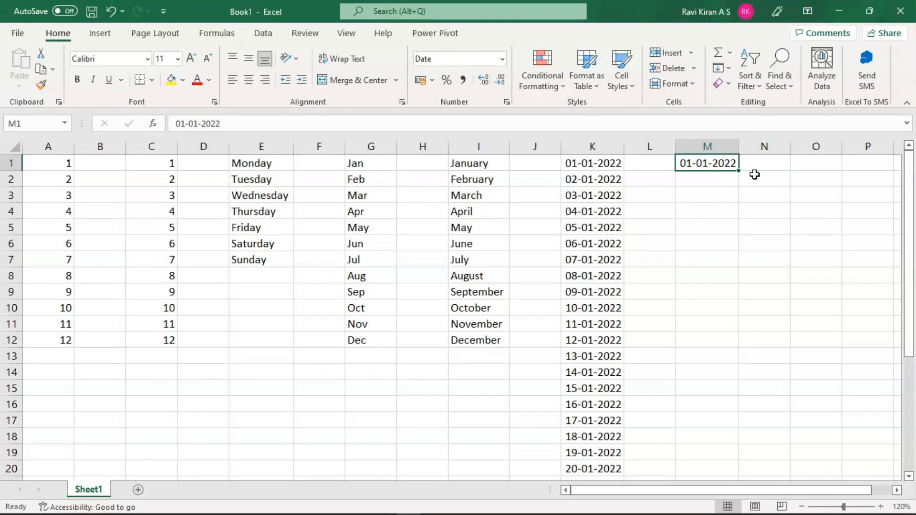
{"action": "mouse_move", "coordinate": [727, 82]}
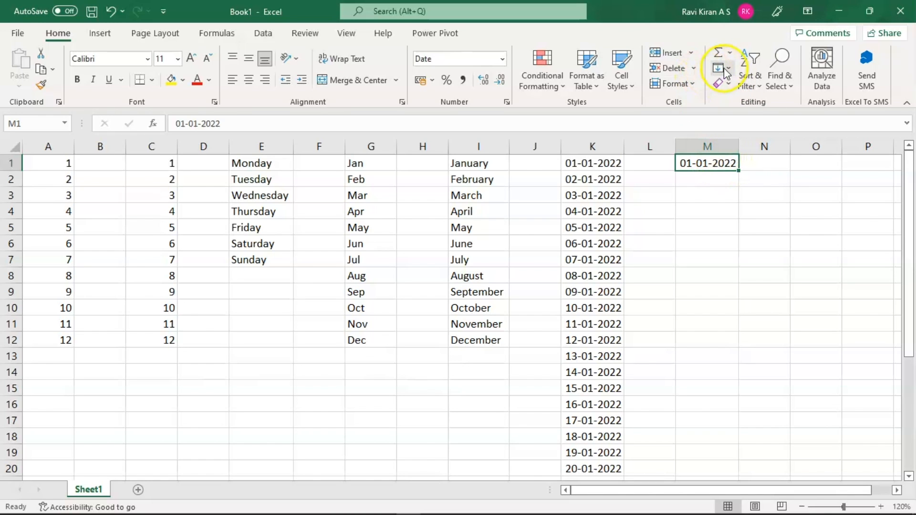
Step: Fill Series in Columns by Weekday with stop value 12/2022 to generate weekday-only dates in column M
{"action": "left_click", "coordinate": [723, 67]}
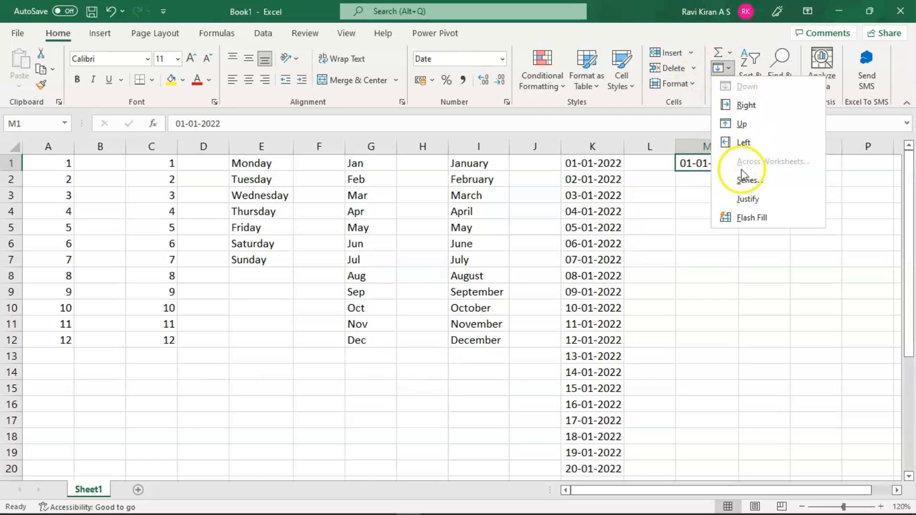
{"action": "left_click", "coordinate": [750, 179]}
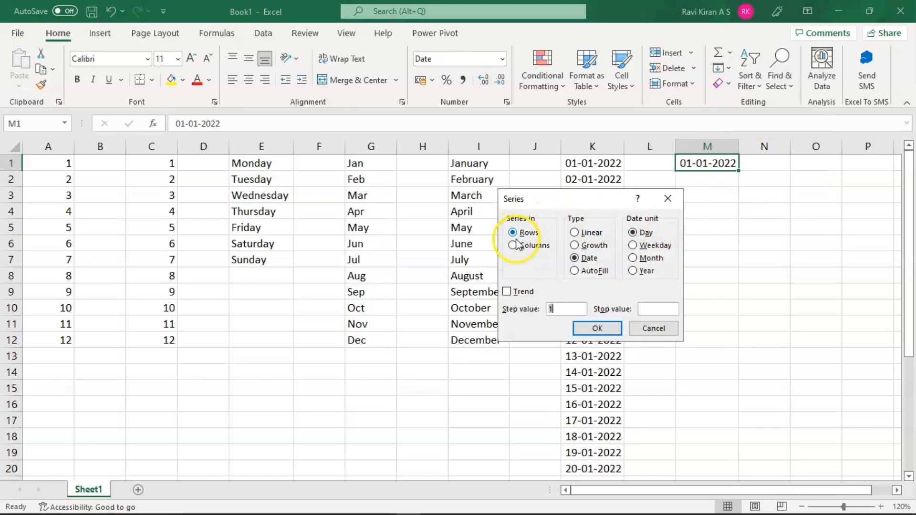
{"action": "left_click", "coordinate": [514, 246]}
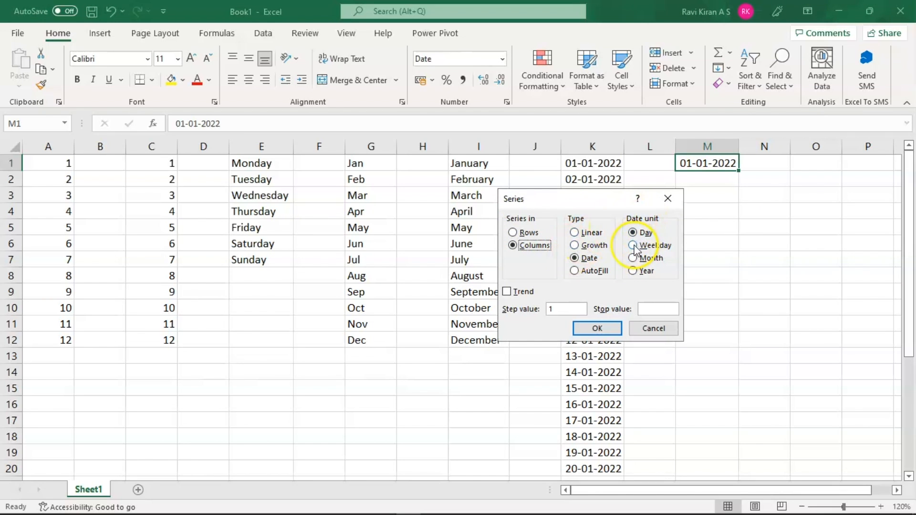
{"action": "left_click", "coordinate": [633, 245]}
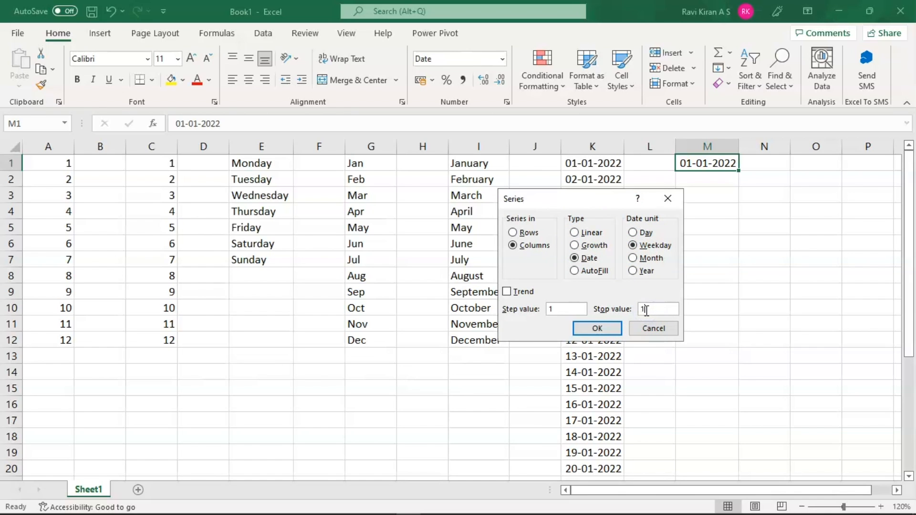
{"action": "type", "text": "12"}
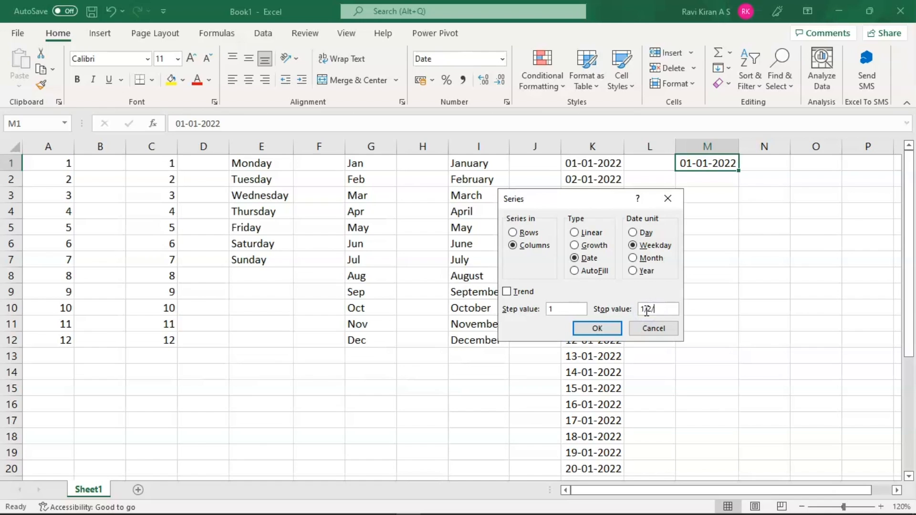
{"action": "type", "text": "/2022"}
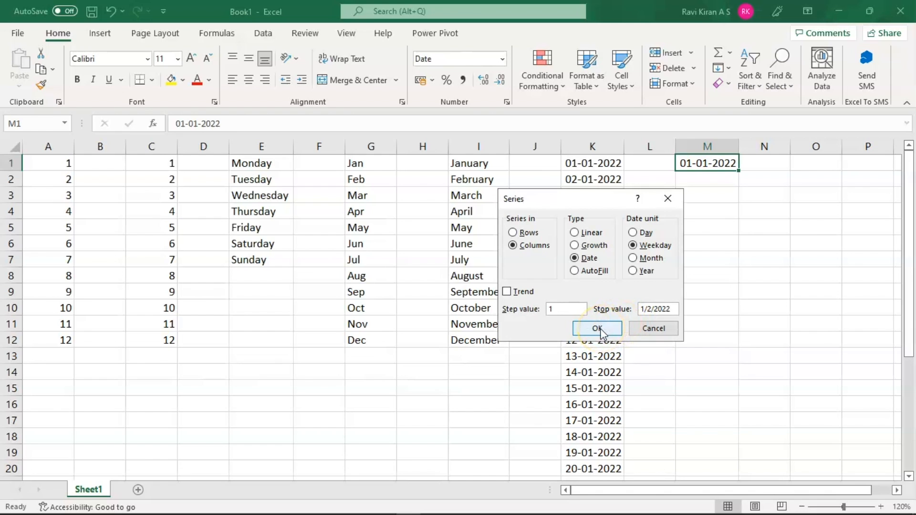
{"action": "left_click", "coordinate": [596, 327]}
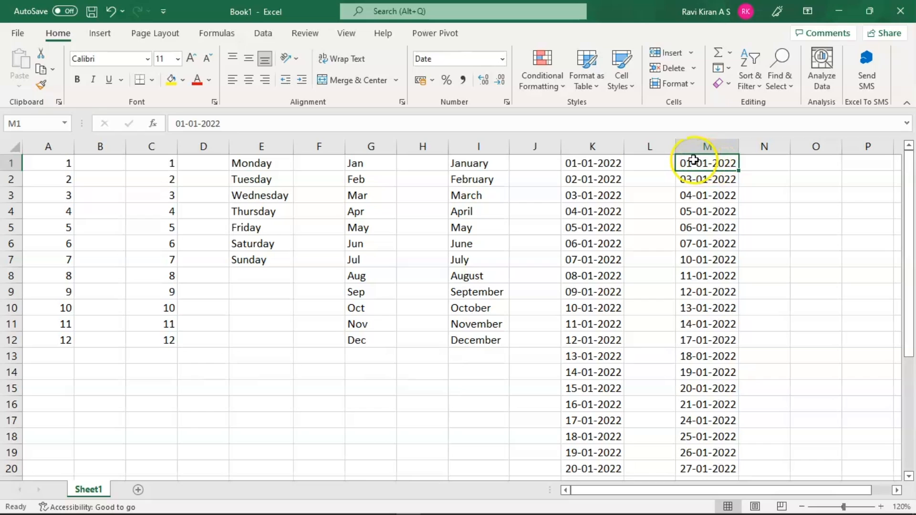
{"action": "mouse_move", "coordinate": [693, 181]}
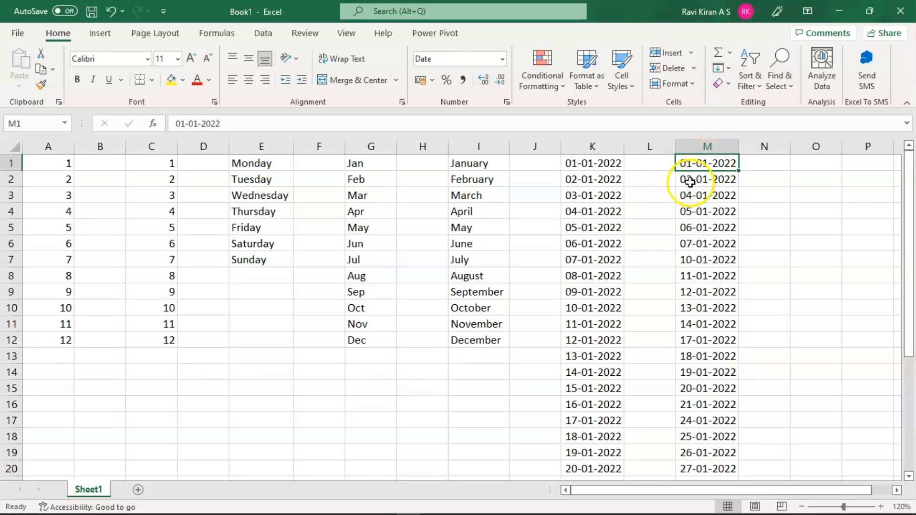